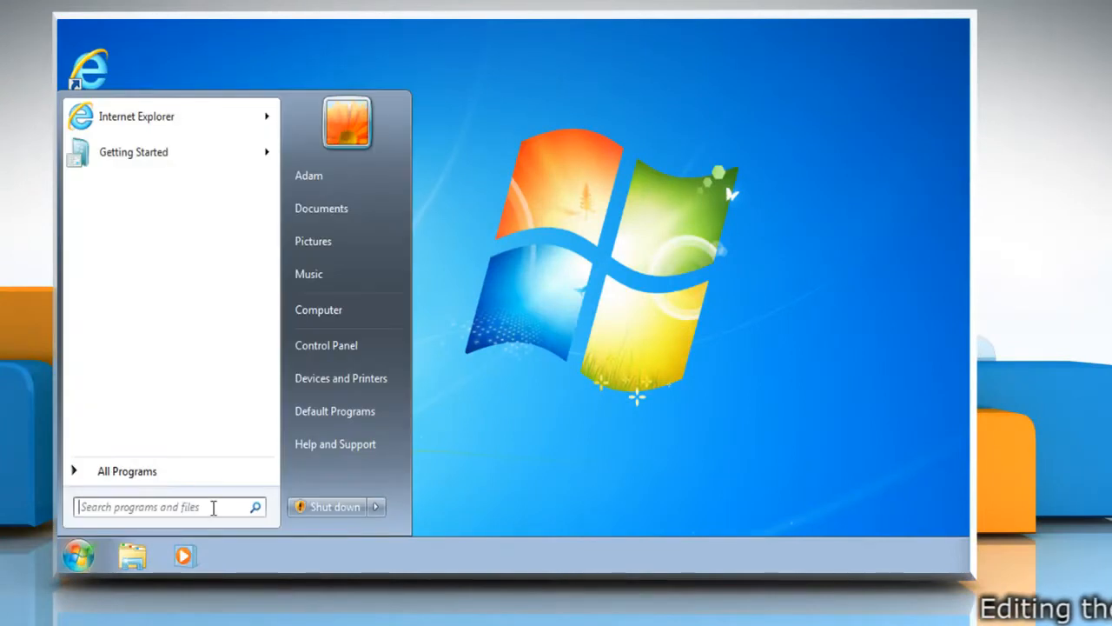
- Launch Regedit from the Start menu search so the UAC prompt appears
type("Regedit")
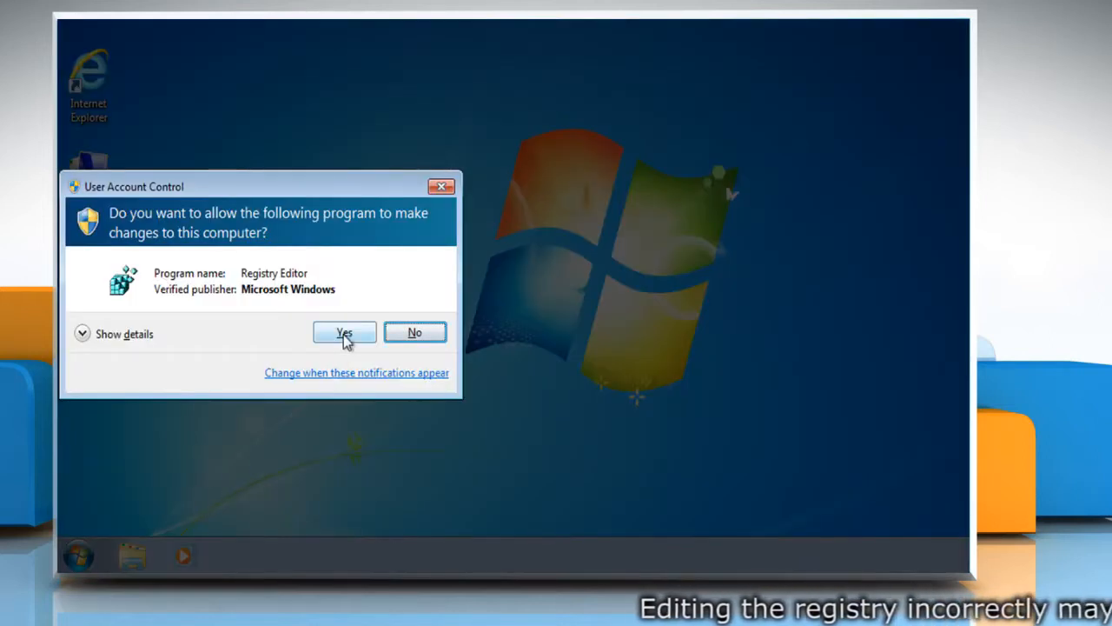
- Accept the UAC prompt and expand HKEY_LOCAL_MACHINE > SYSTEM down to the Keyboard Layout key
left_click(344, 332)
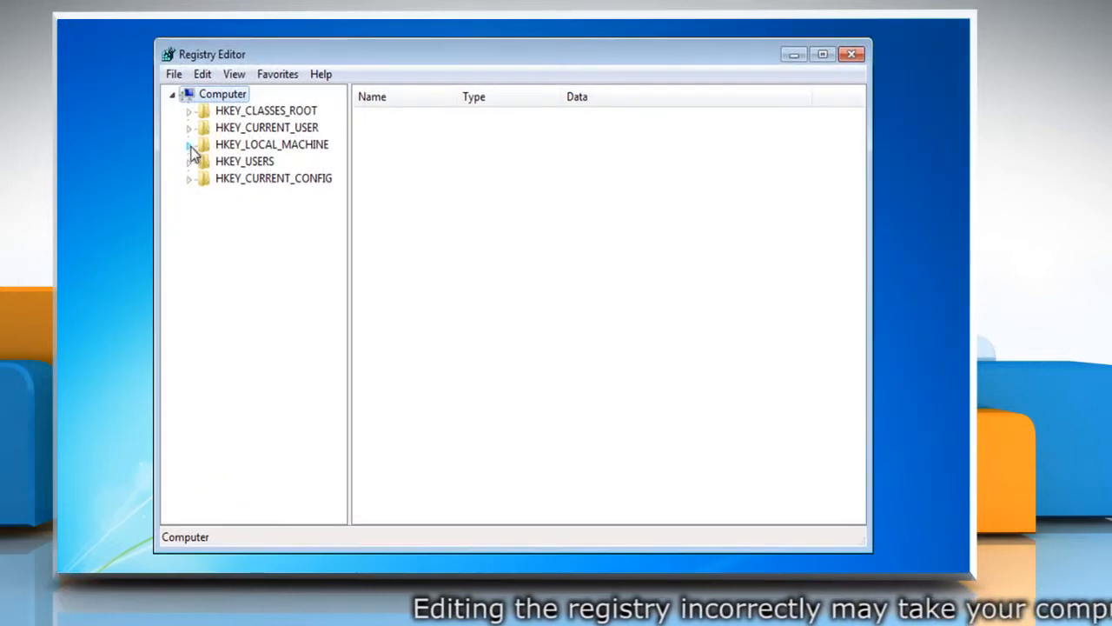
left_click(189, 144)
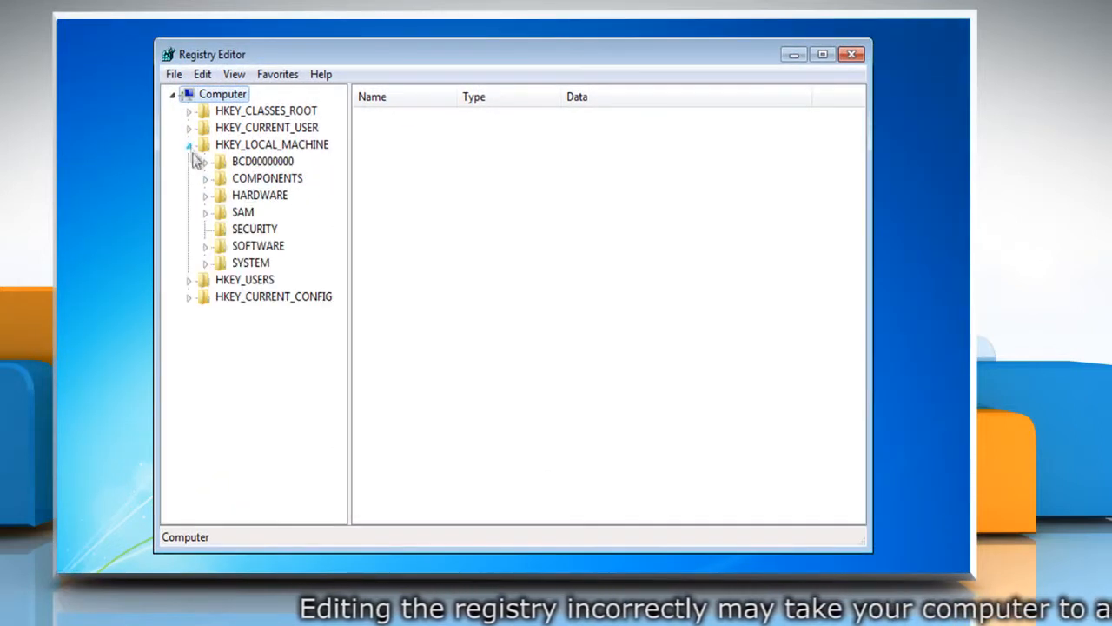
left_click(205, 263)
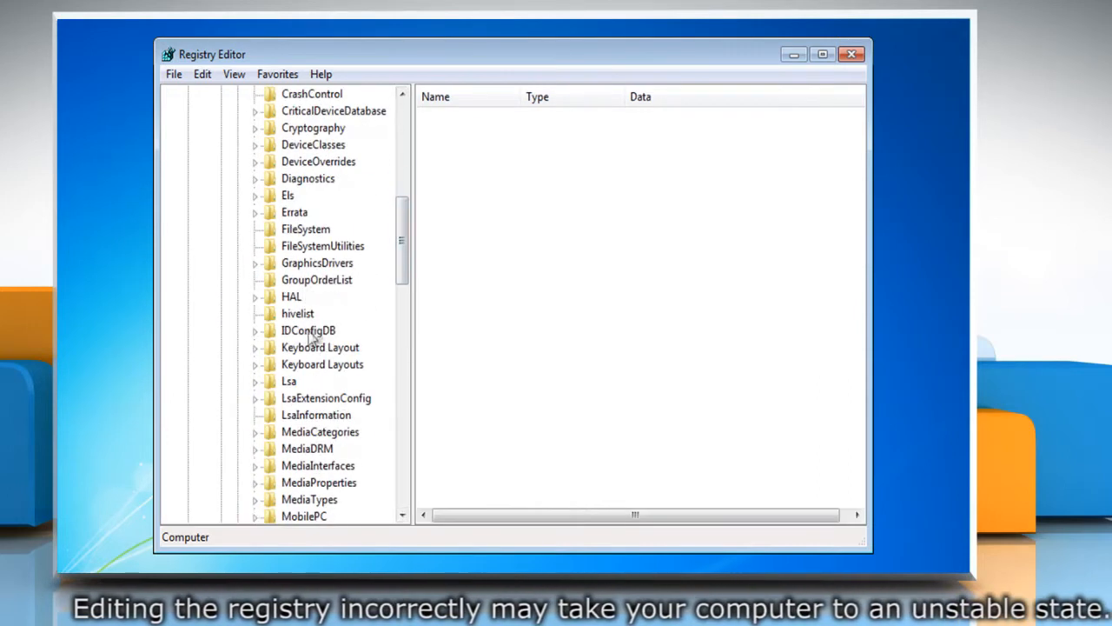
left_click(255, 348)
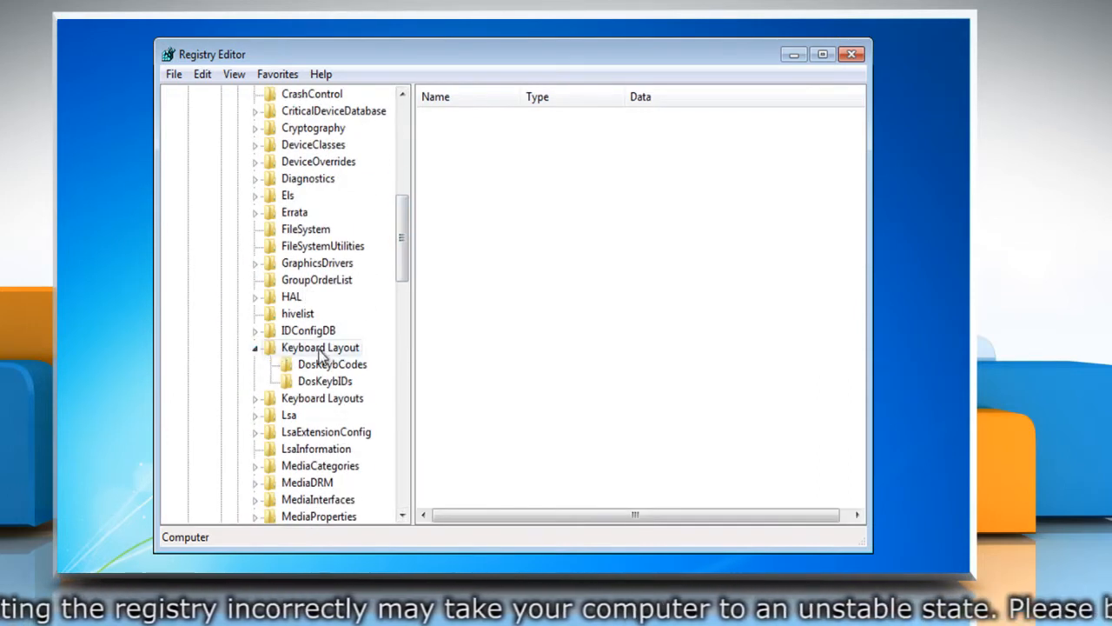
- Create a new Binary Value under Keyboard Layout and name it Scancode Map
right_click(319, 347)
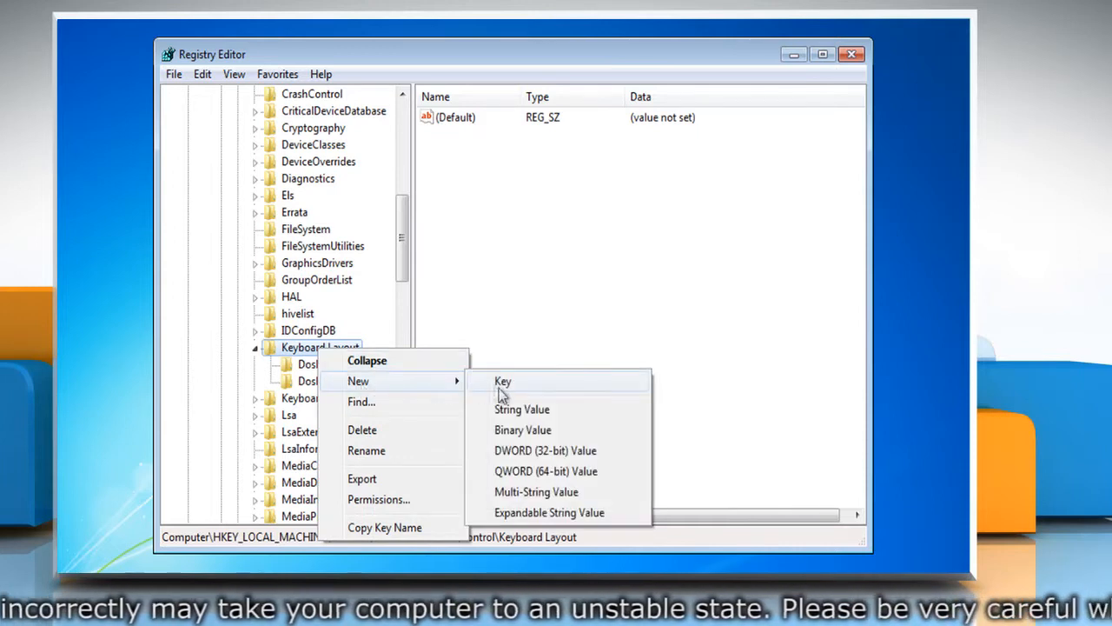
left_click(523, 429)
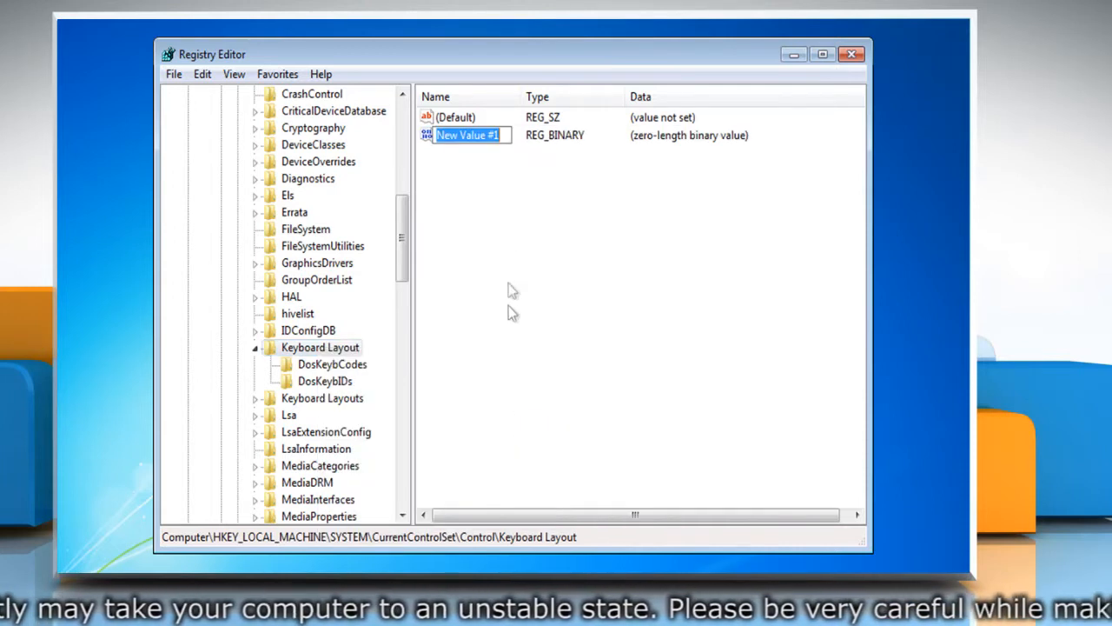
type("Scancode Map")
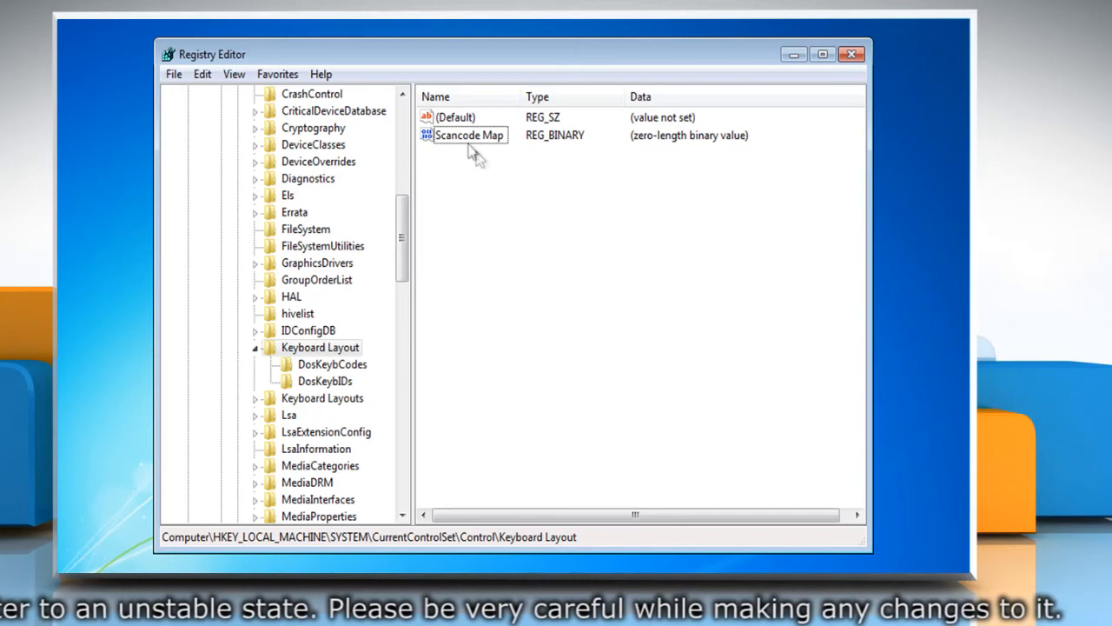
- Modify Scancode Map, entering the Caps Lock remapping hex bytes (00 00 00 00 ...), and save
right_click(469, 135)
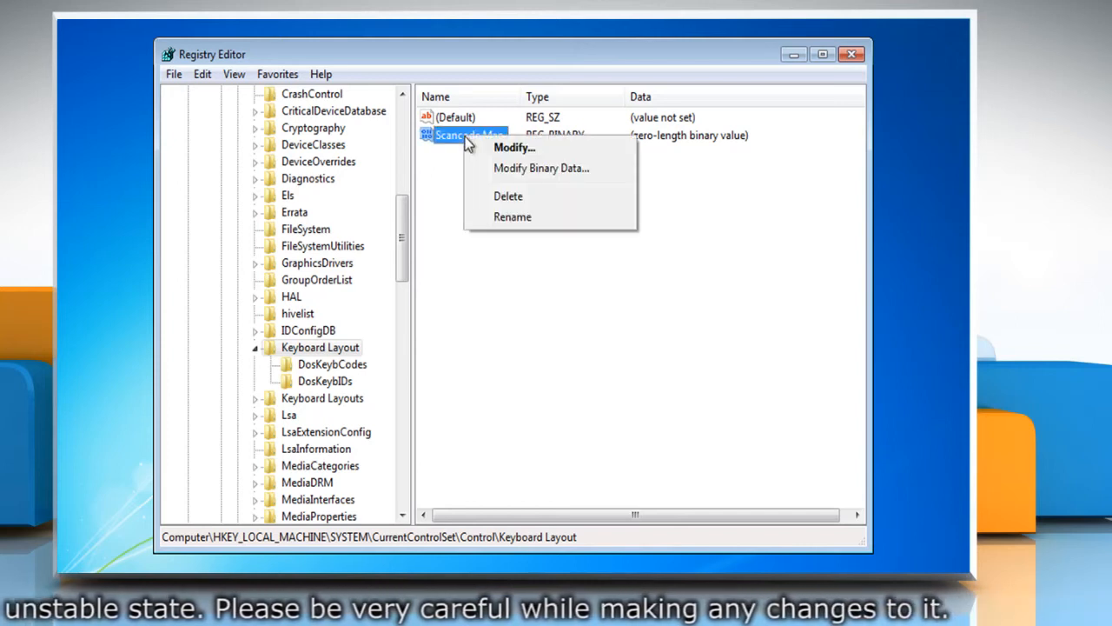
left_click(514, 146)
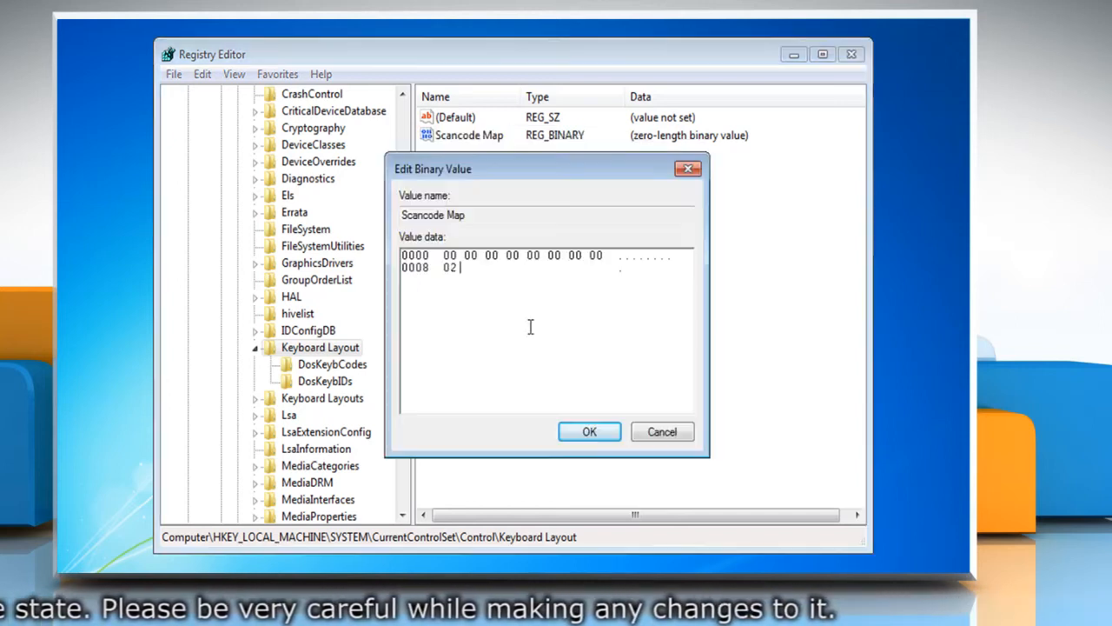
type("00 00 00 00 00 3A 00")
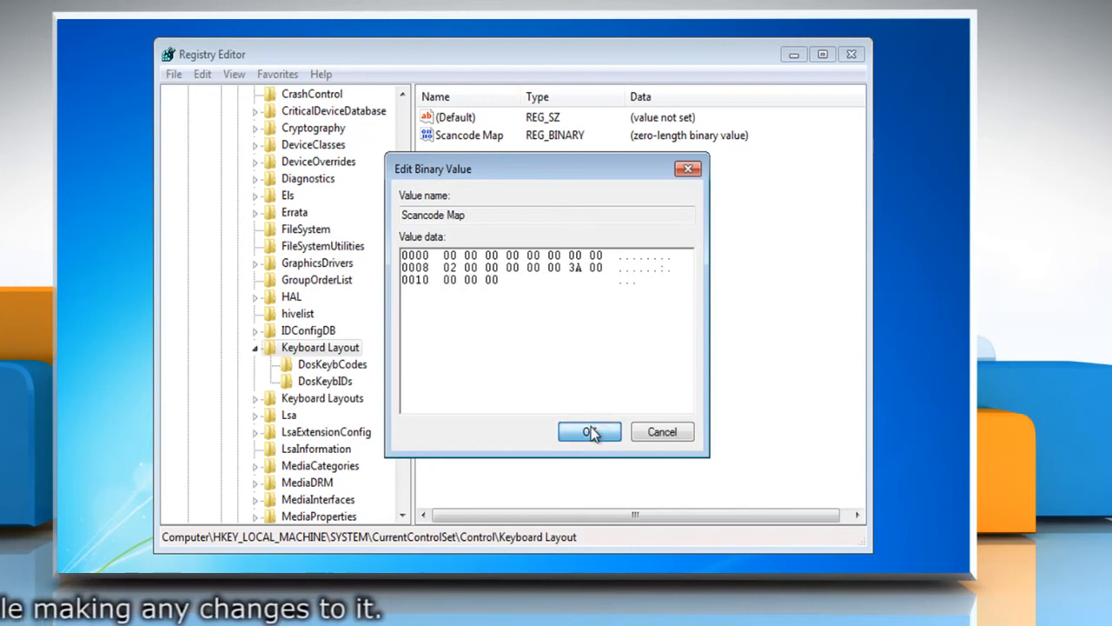
left_click(589, 431)
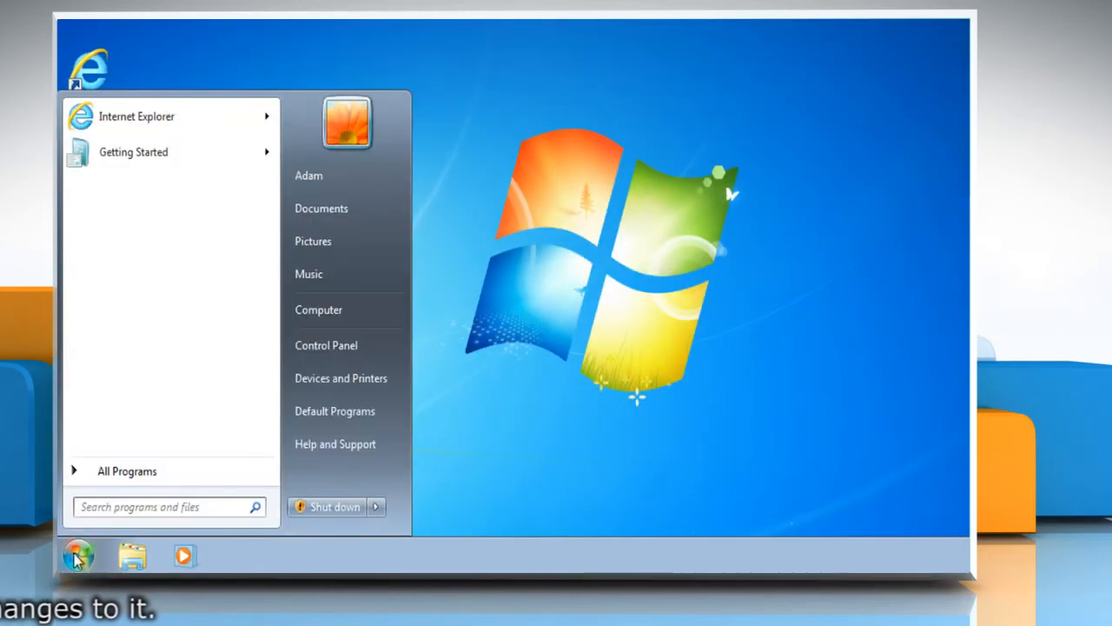
- Restart the computer from the Start menu to apply the remapping
left_click(333, 507)
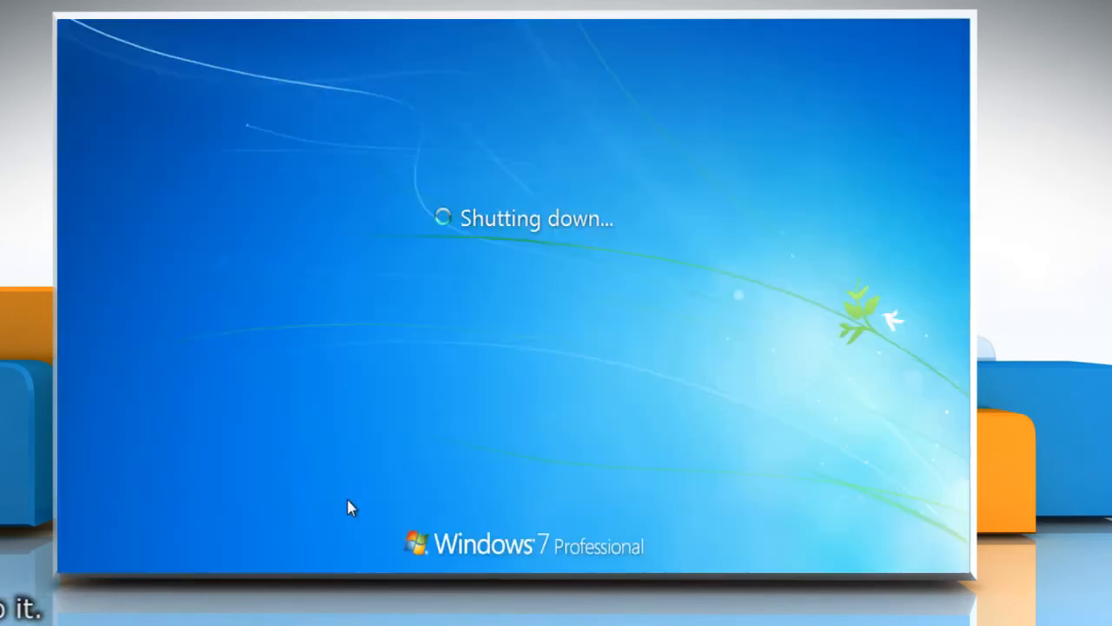